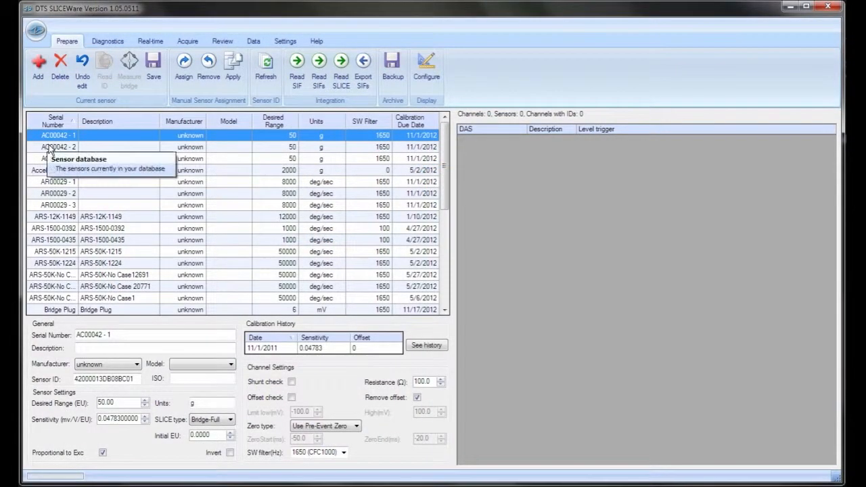
Select the Accel 20K g 2962 sensor to display its settings and calibration history.
{"action": "left_click", "coordinate": [52, 170]}
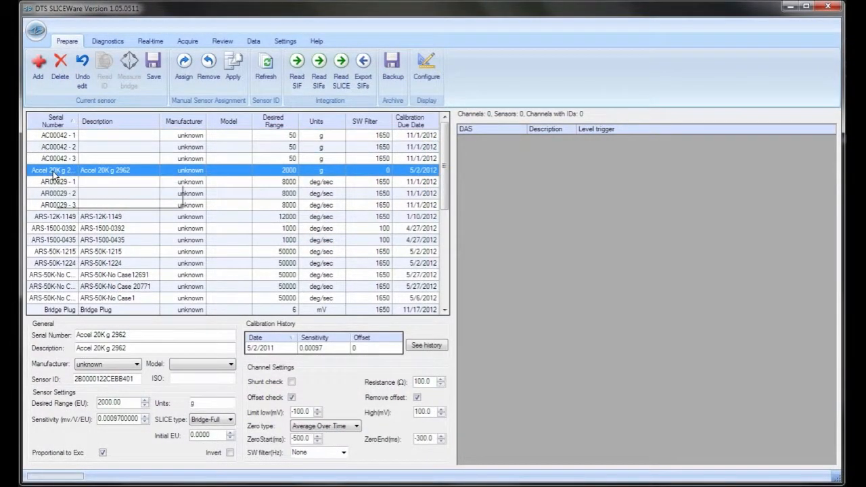